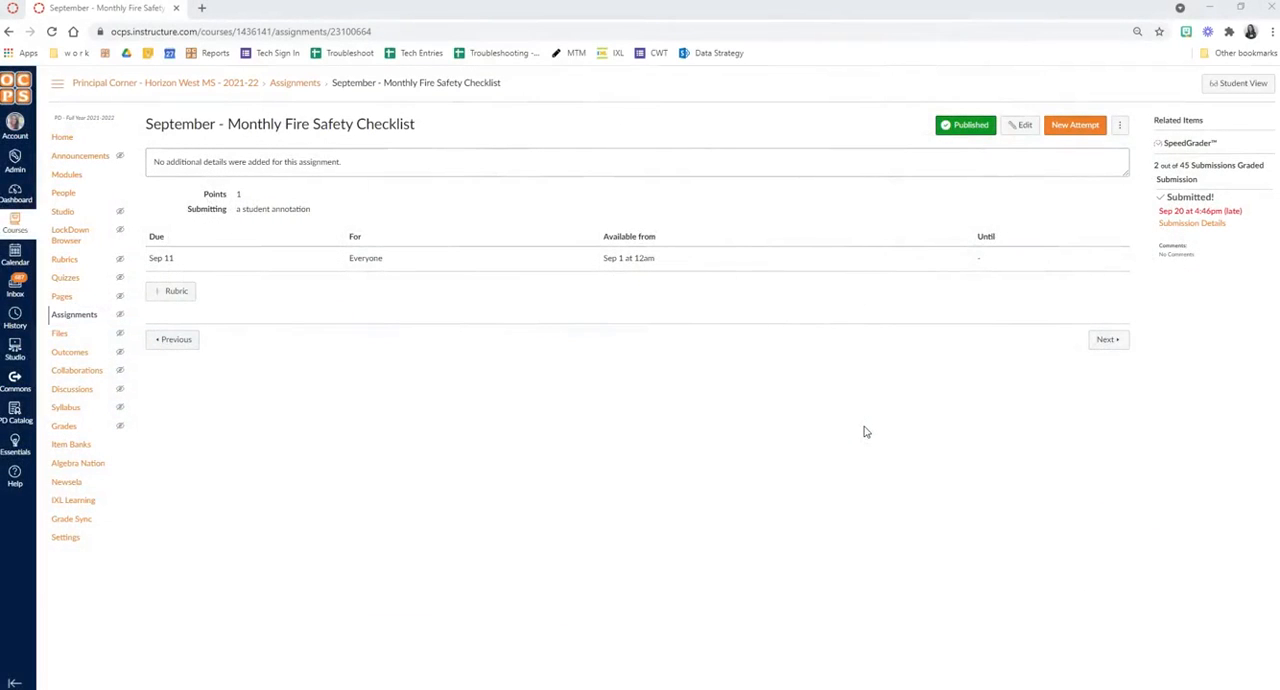
Open SpeedGrader for the Monthly Fire Safety Checklist submissions.
{"action": "left_click", "coordinate": [1184, 142]}
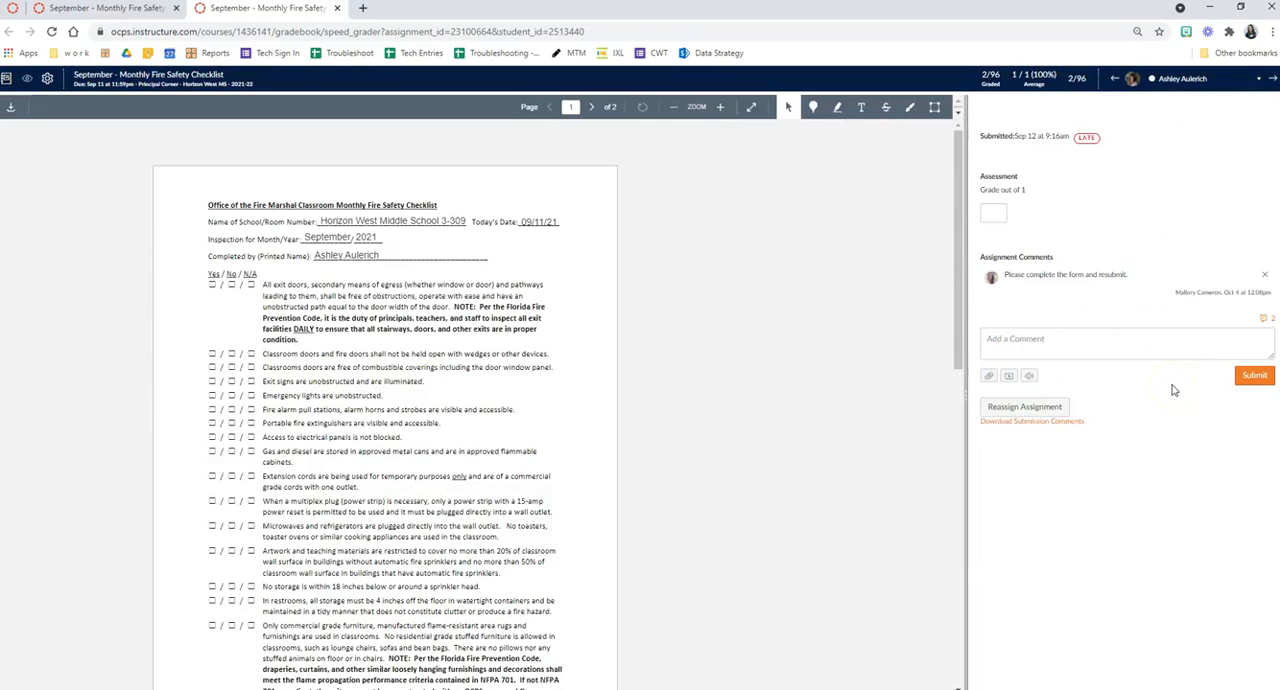
{"action": "mouse_move", "coordinate": [1162, 347]}
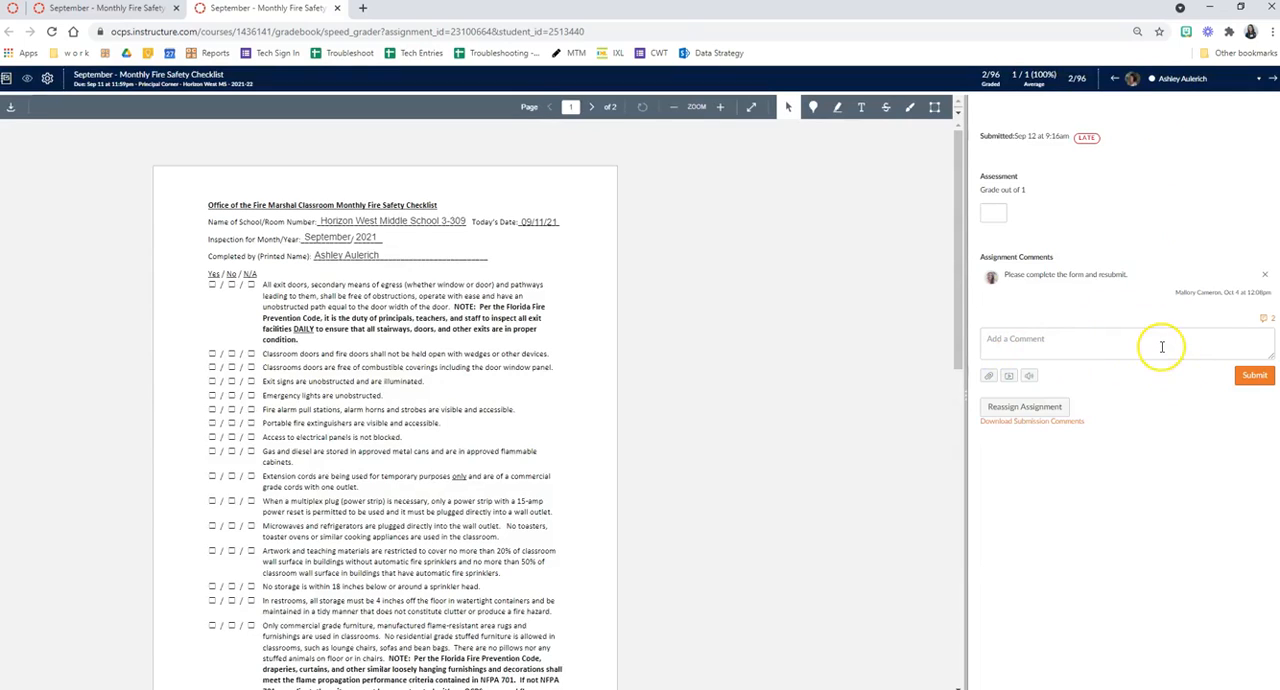
{"action": "mouse_move", "coordinate": [1220, 345]}
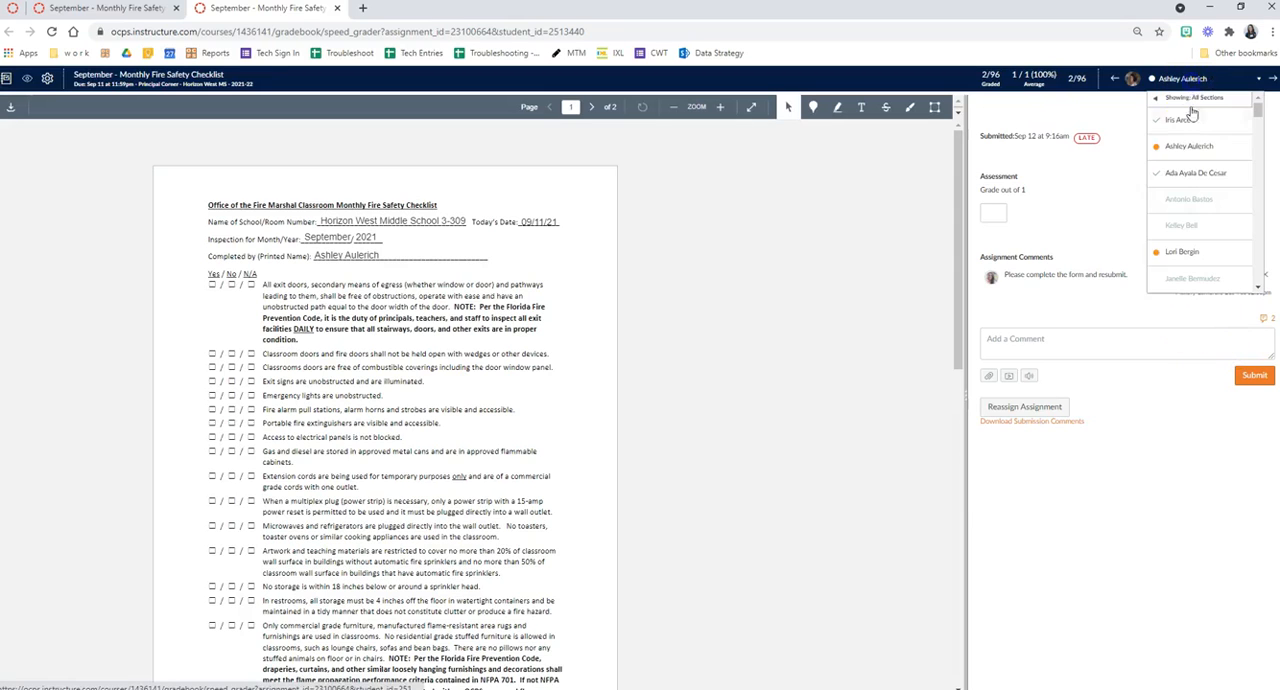
Switch to another student's blank checklist submission and focus the comment box.
{"action": "left_click", "coordinate": [1188, 252]}
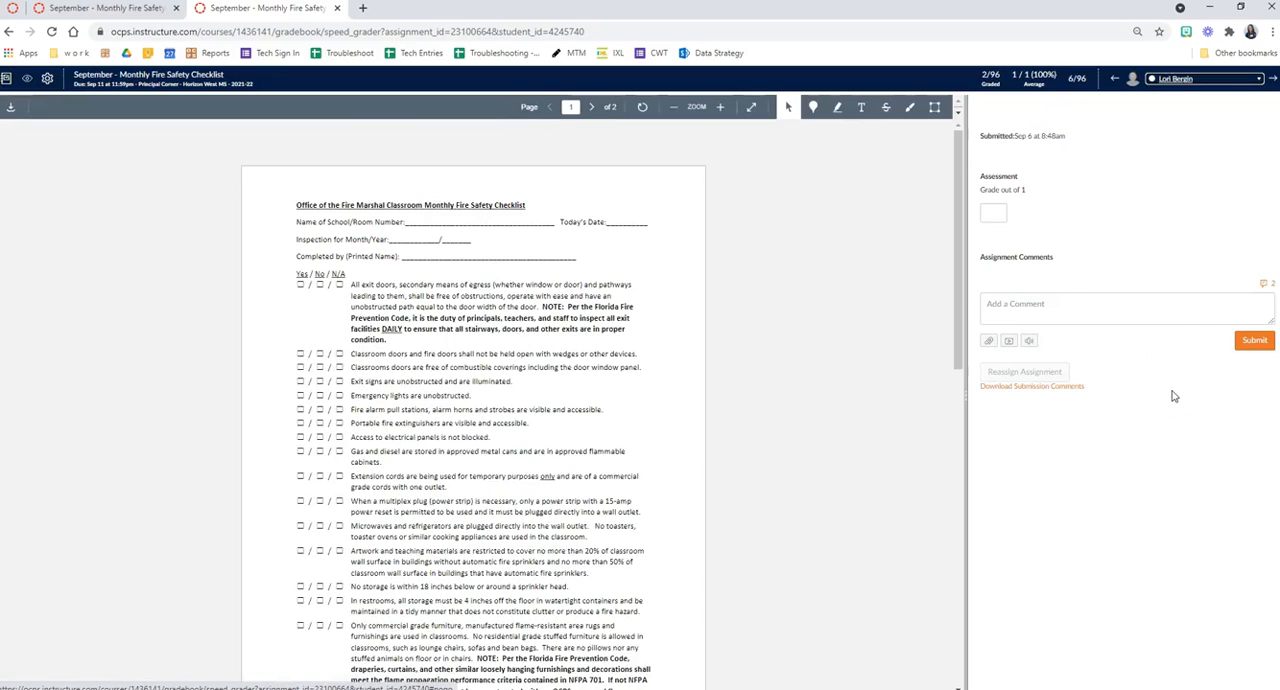
{"action": "left_click", "coordinate": [1126, 307]}
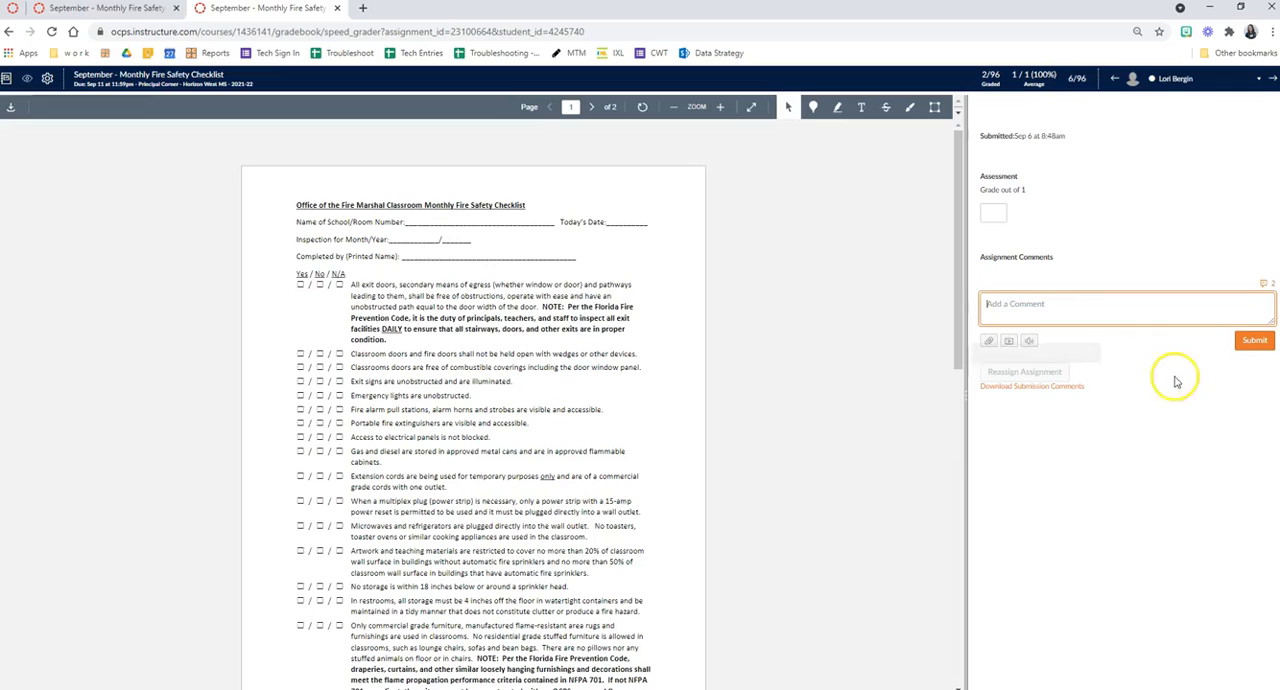
{"action": "mouse_move", "coordinate": [1265, 287]}
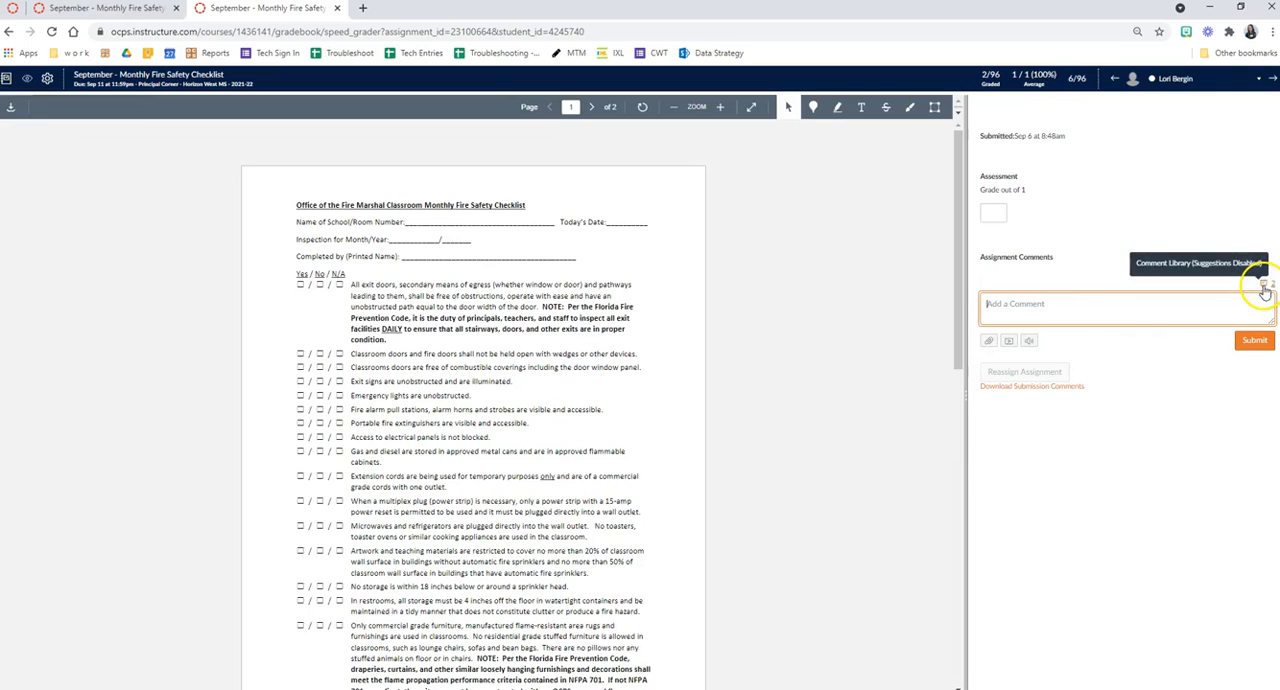
Add "Thank you! :)" to the SpeedGrader comment library.
{"action": "left_click", "coordinate": [1263, 289]}
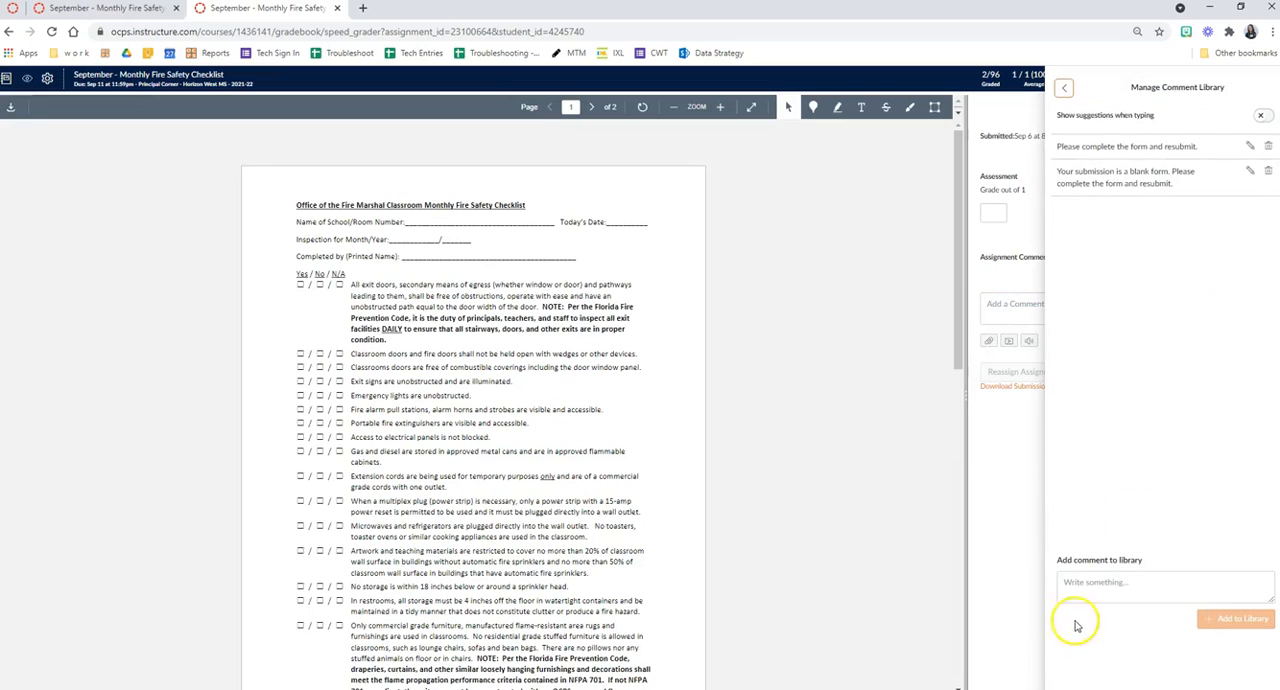
{"action": "type", "text": "Thank you! :)"}
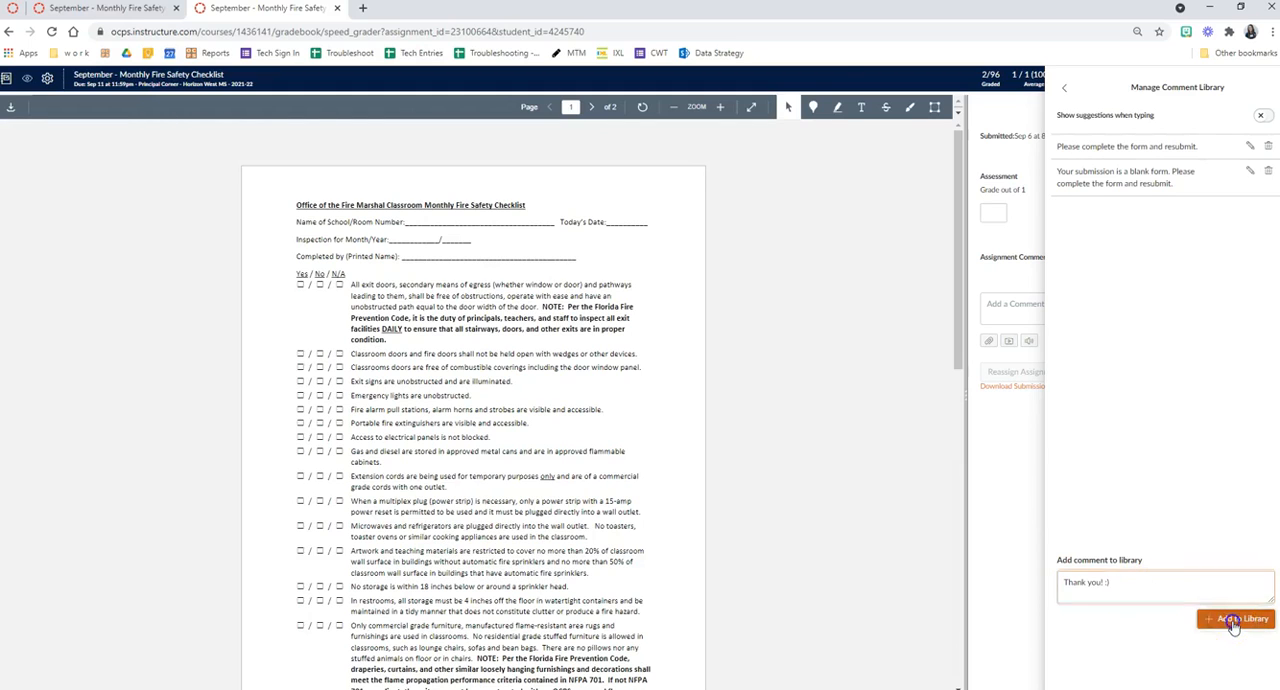
{"action": "left_click", "coordinate": [1224, 617]}
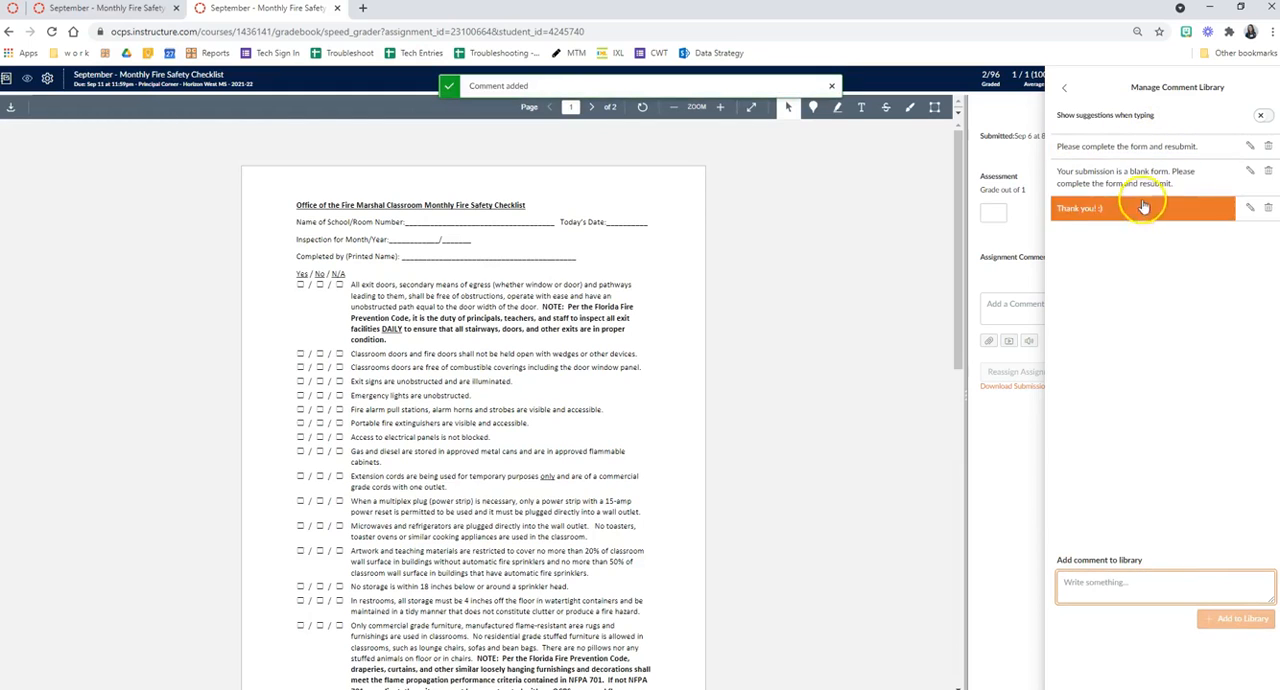
{"action": "mouse_move", "coordinate": [1133, 231]}
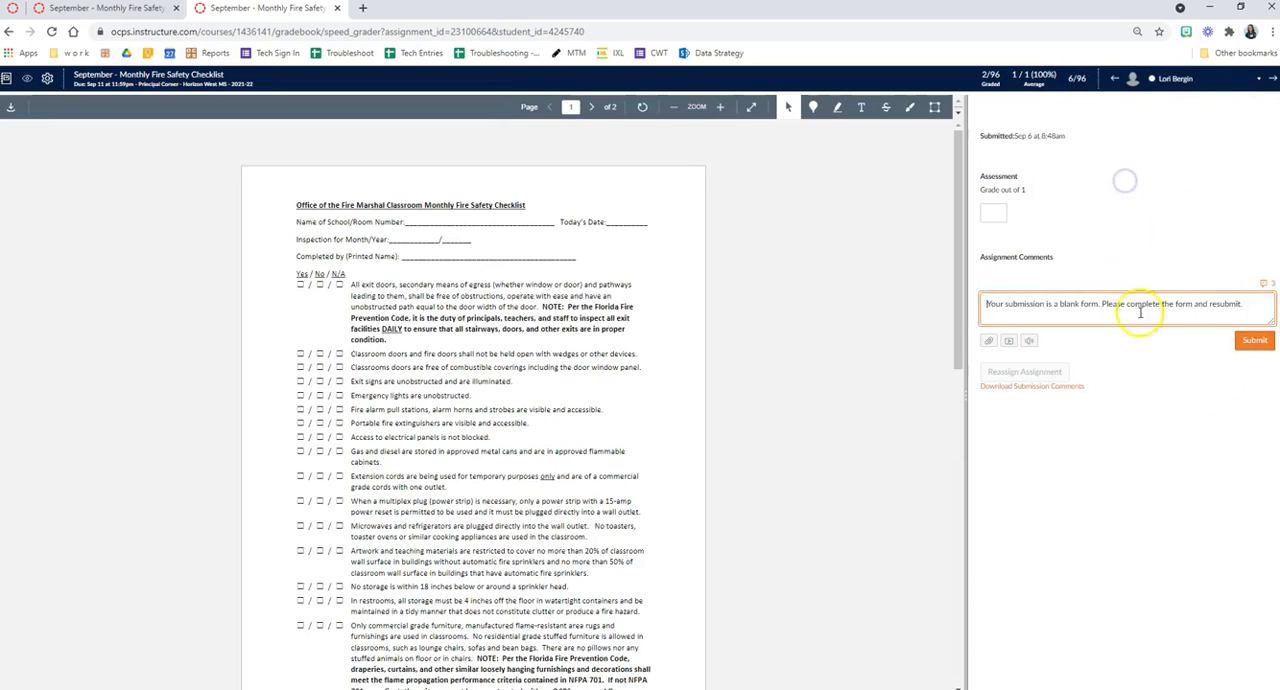
Post the library's blank-form resubmission comment on this student's submission.
{"action": "left_click", "coordinate": [1254, 340]}
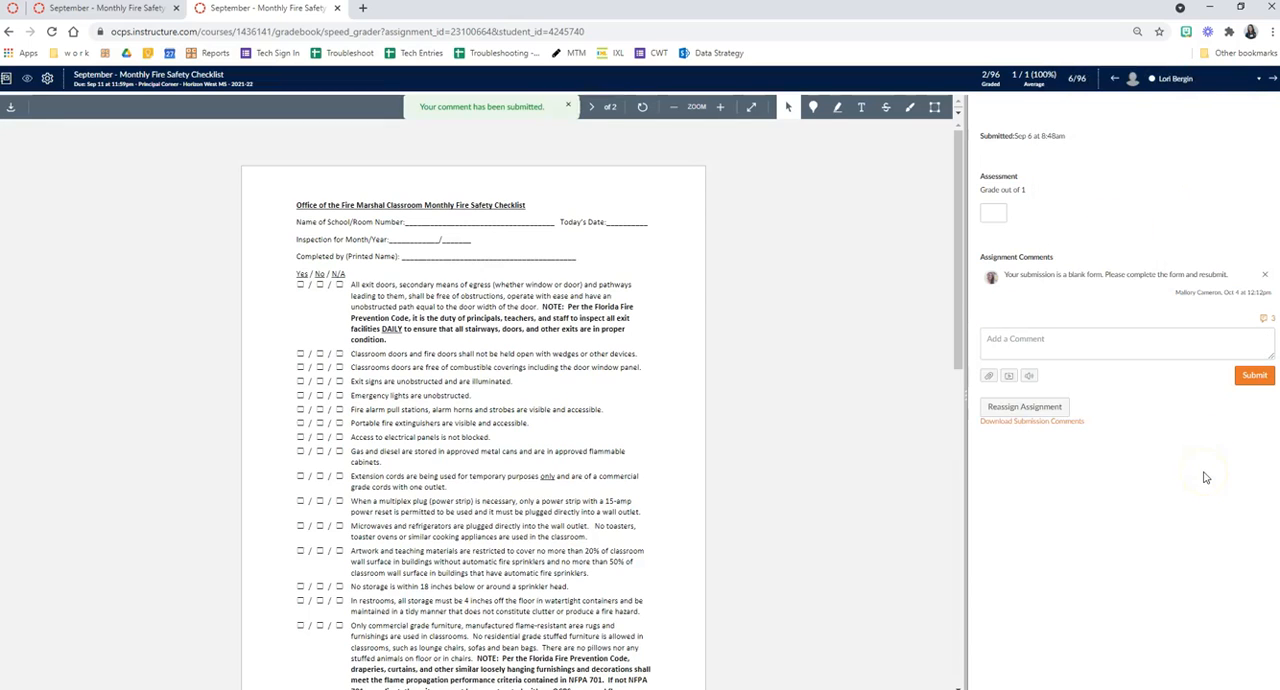
{"action": "mouse_move", "coordinate": [1199, 472]}
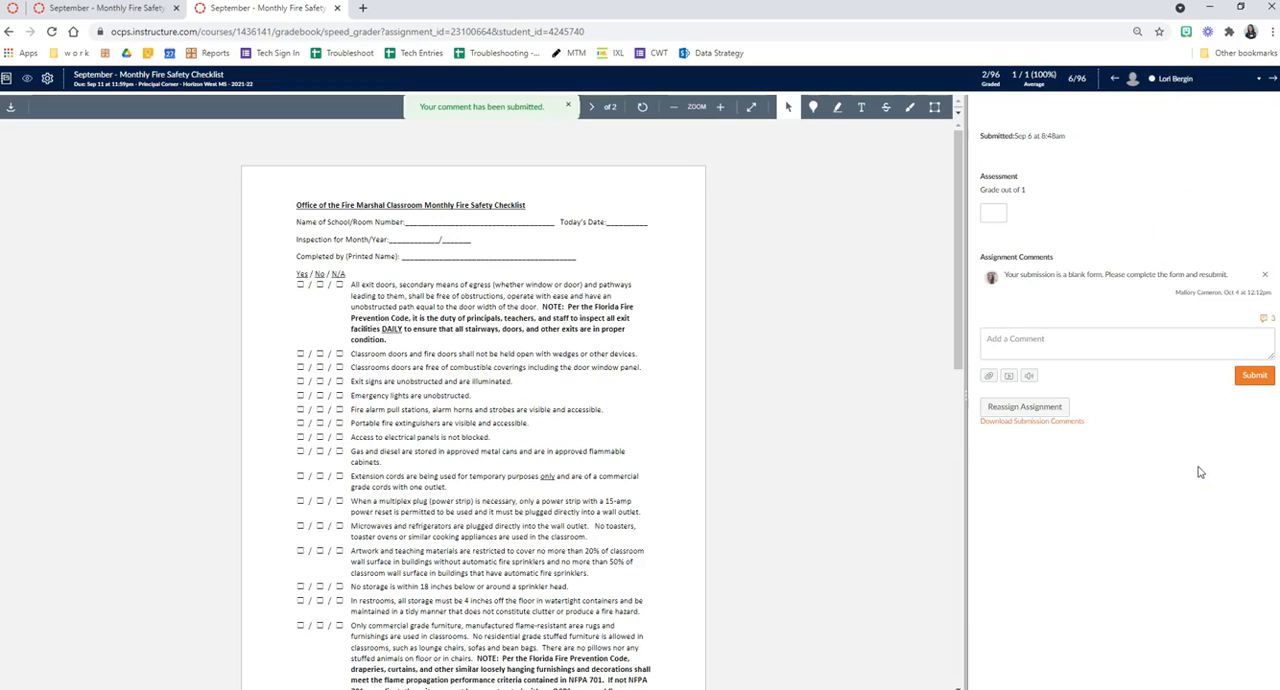